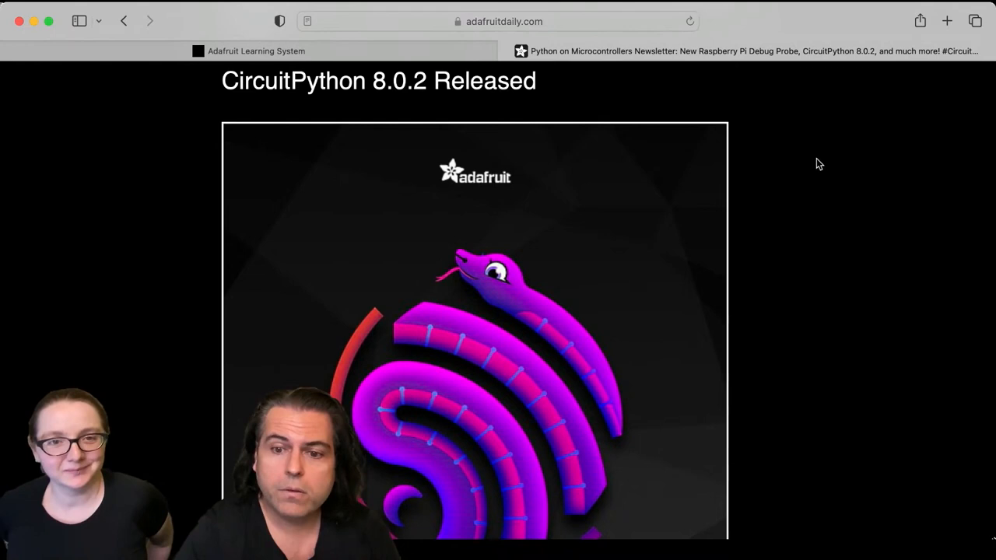
scroll("down", 3)
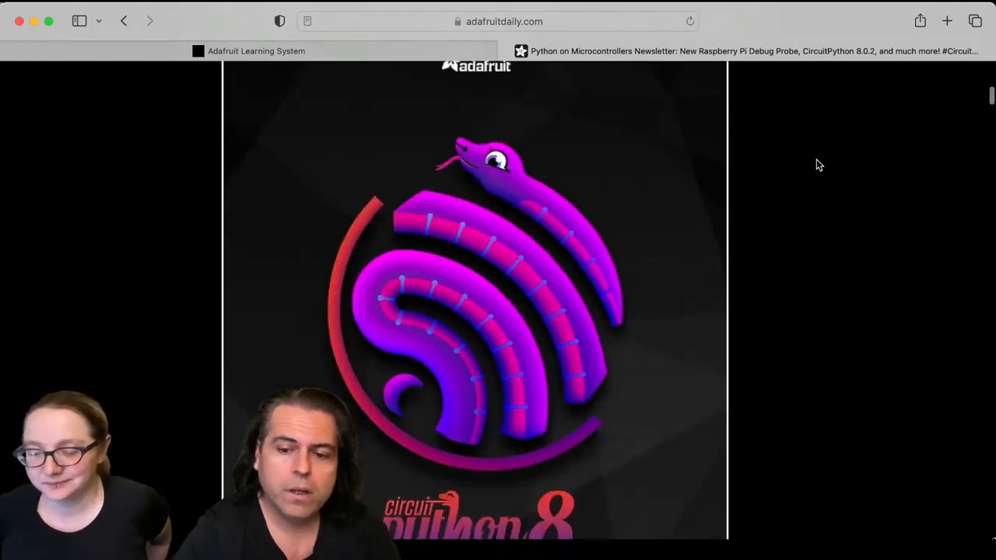
scroll("down", 3)
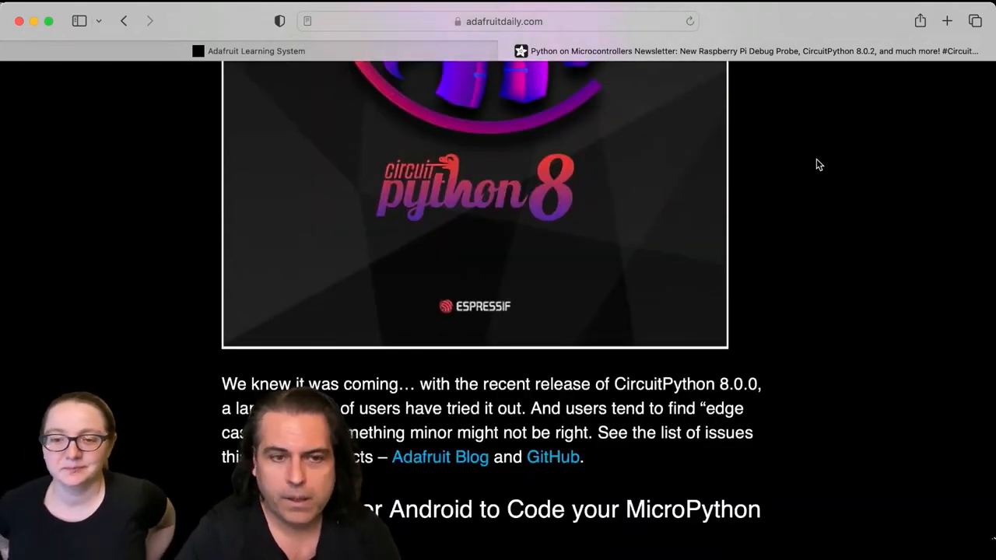
mouse_move(814, 165)
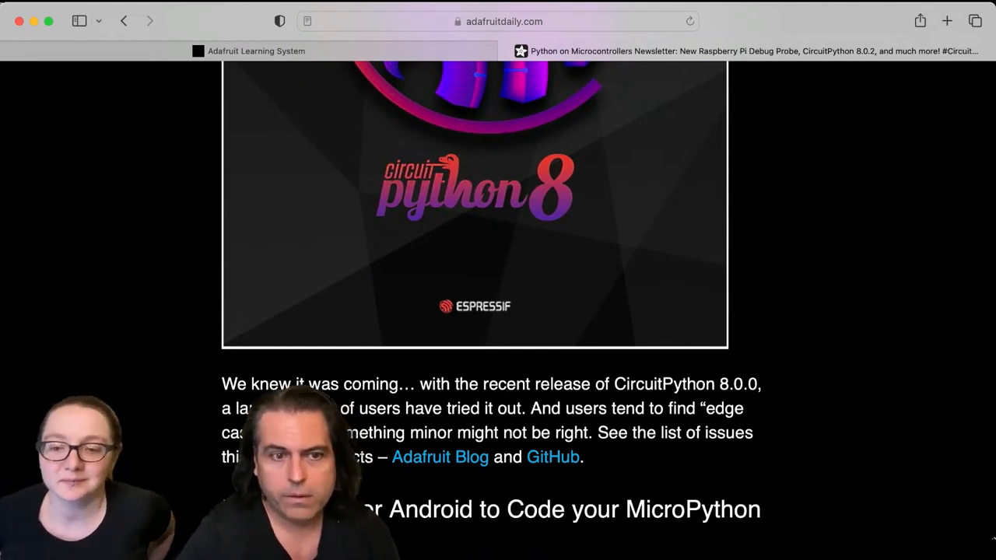
mouse_move(806, 165)
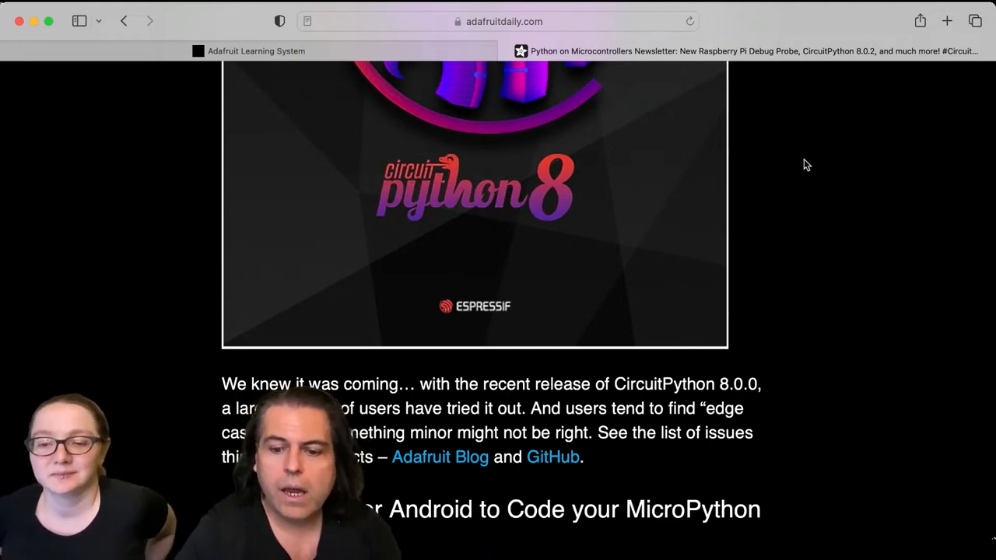
scroll("down", 3)
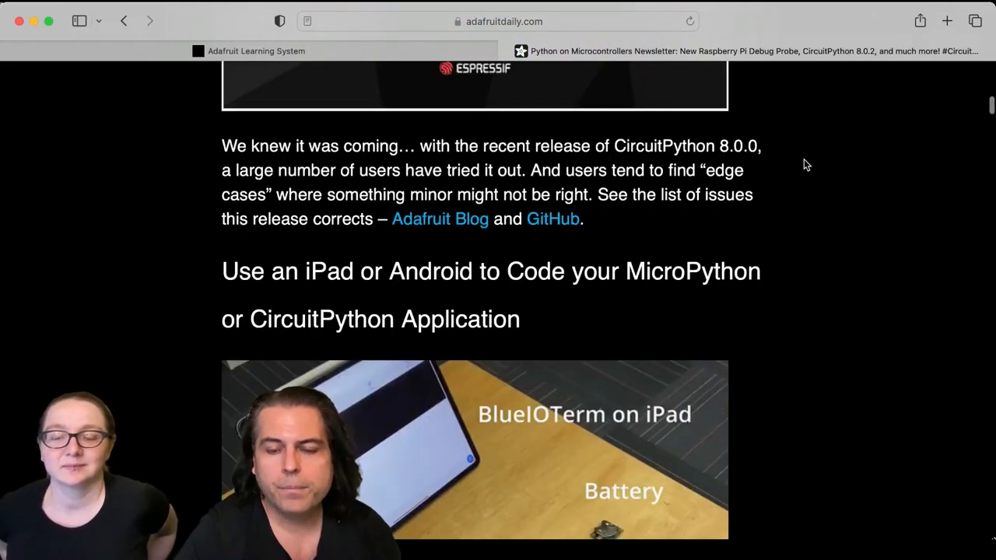
scroll("up", 3)
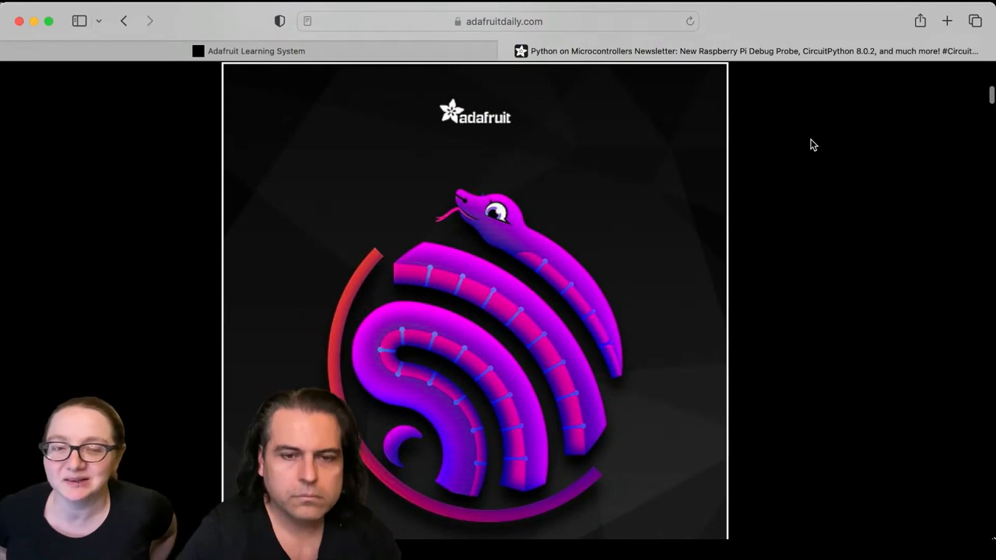
scroll("down", 3)
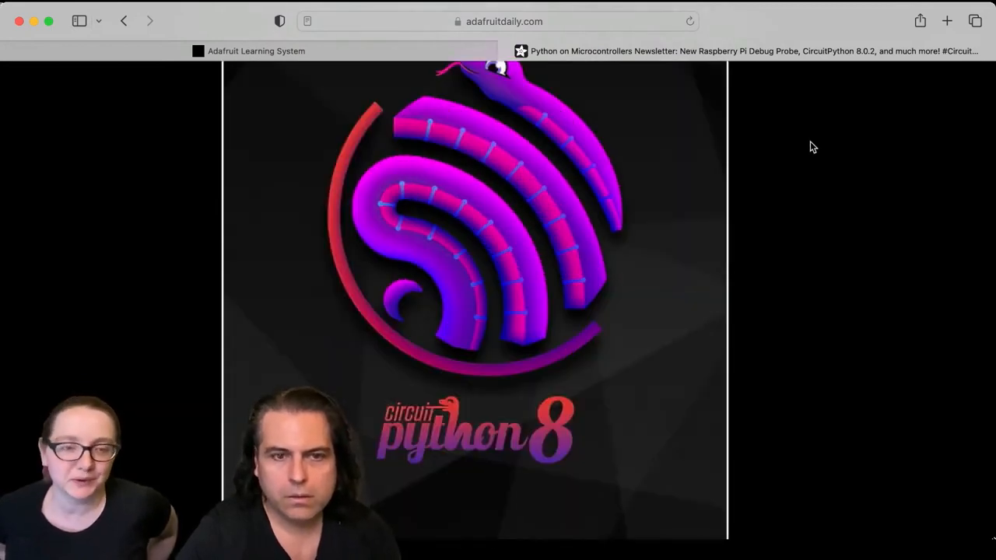
scroll("down", 3)
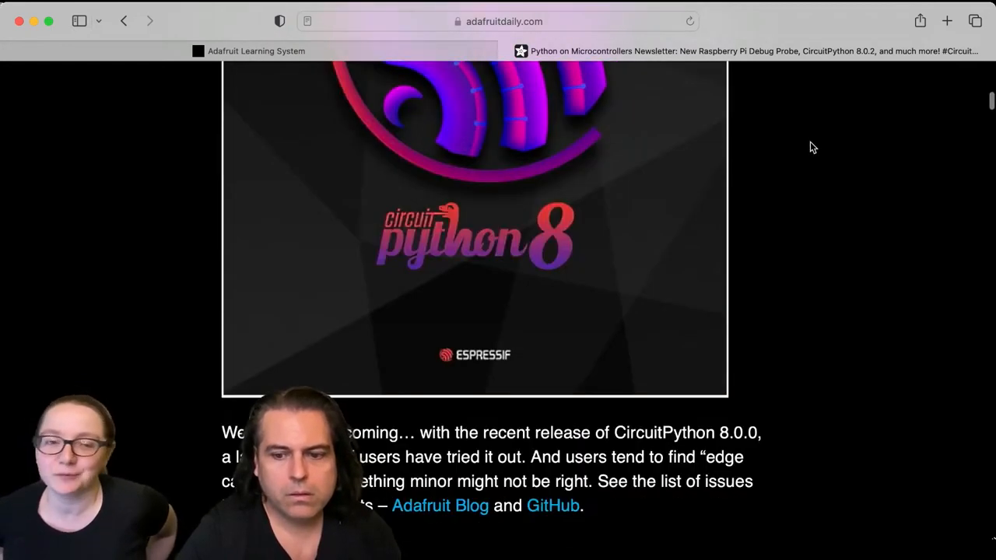
scroll("down", 3)
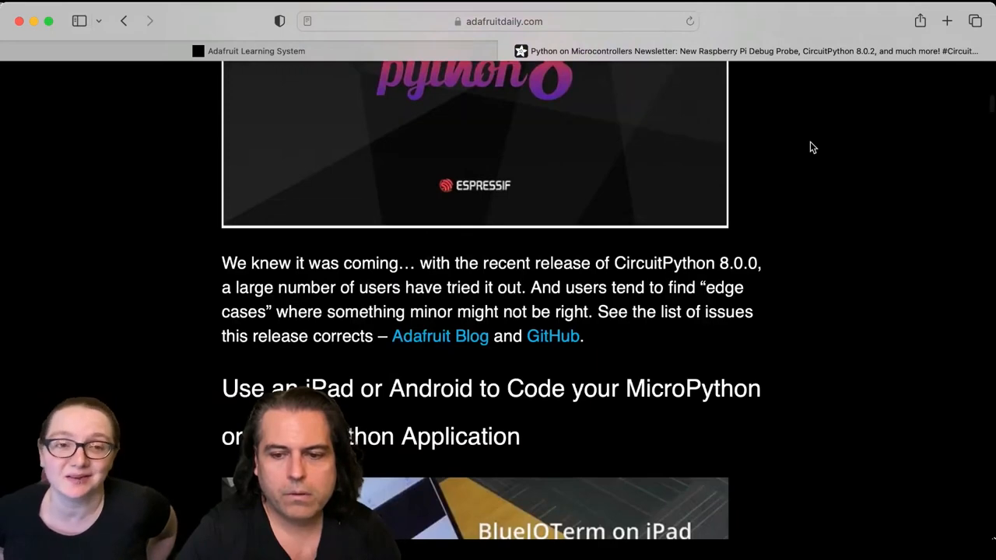
scroll("down", 3)
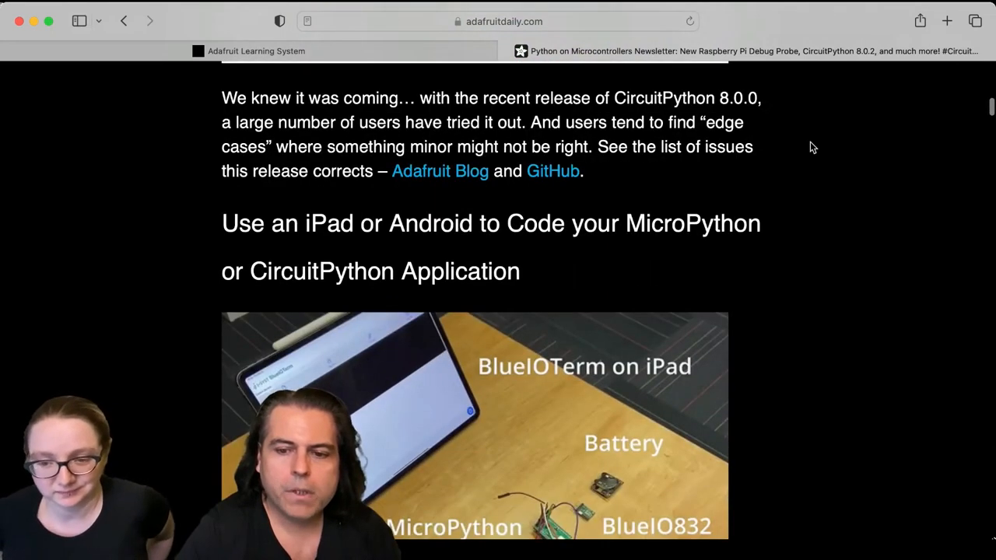
scroll("down", 3)
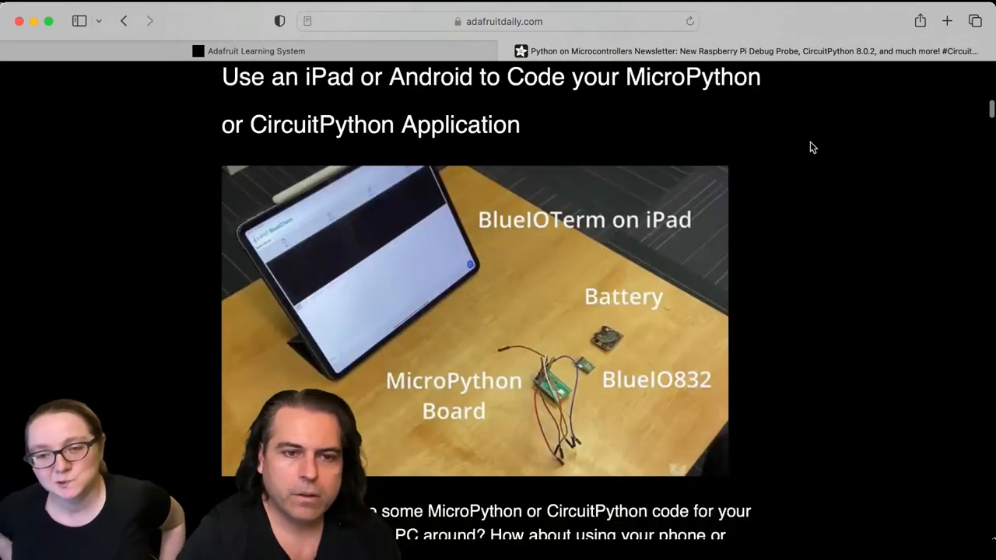
scroll("down", 3)
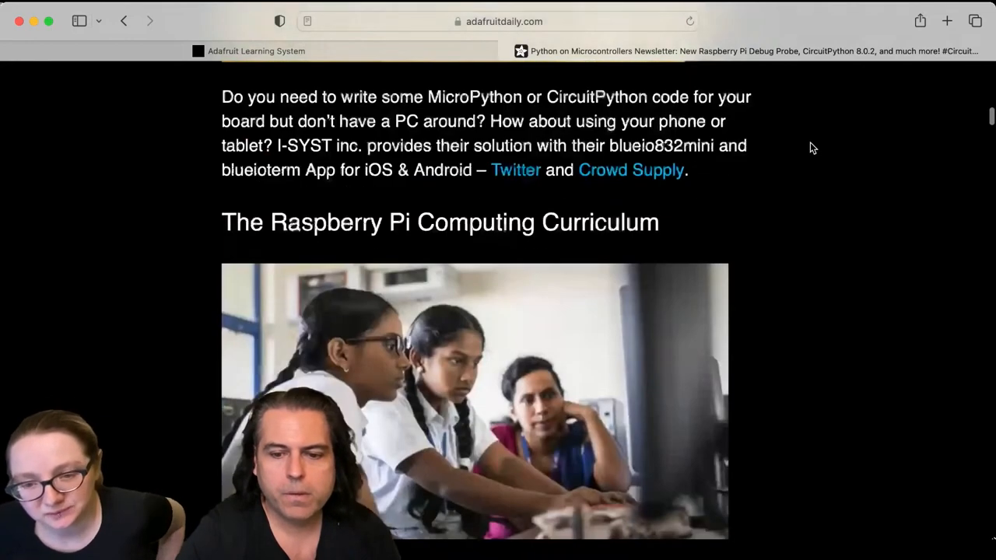
scroll("down", 3)
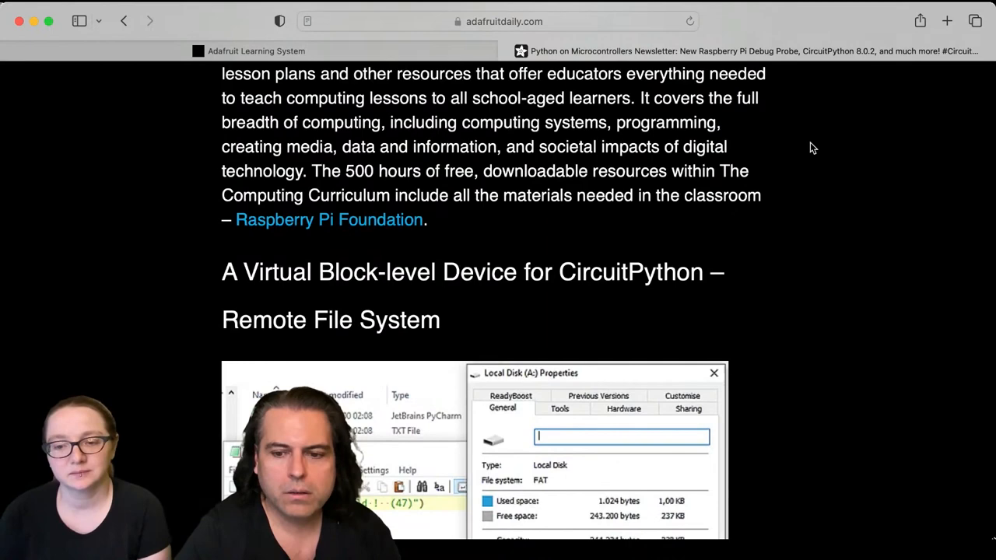
scroll("down", 3)
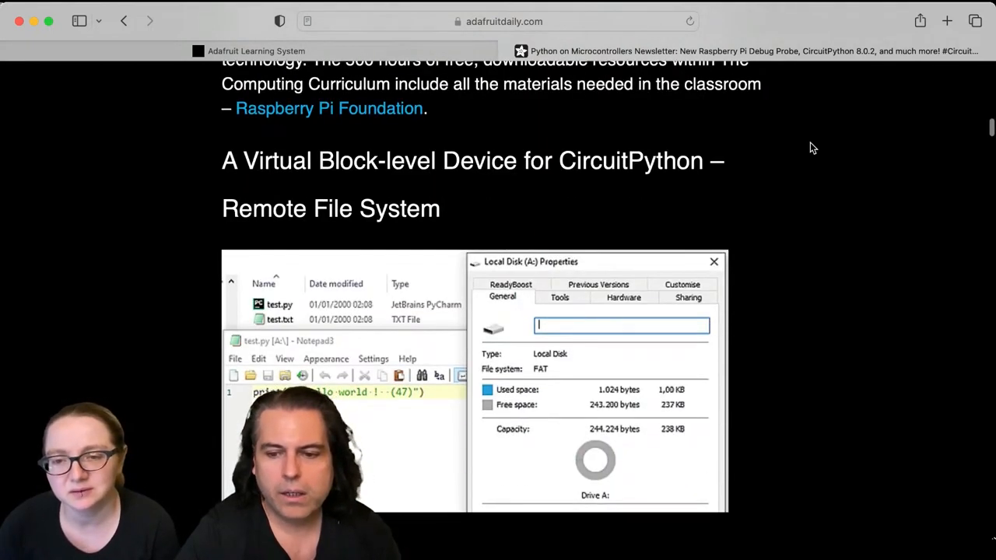
scroll("down", 3)
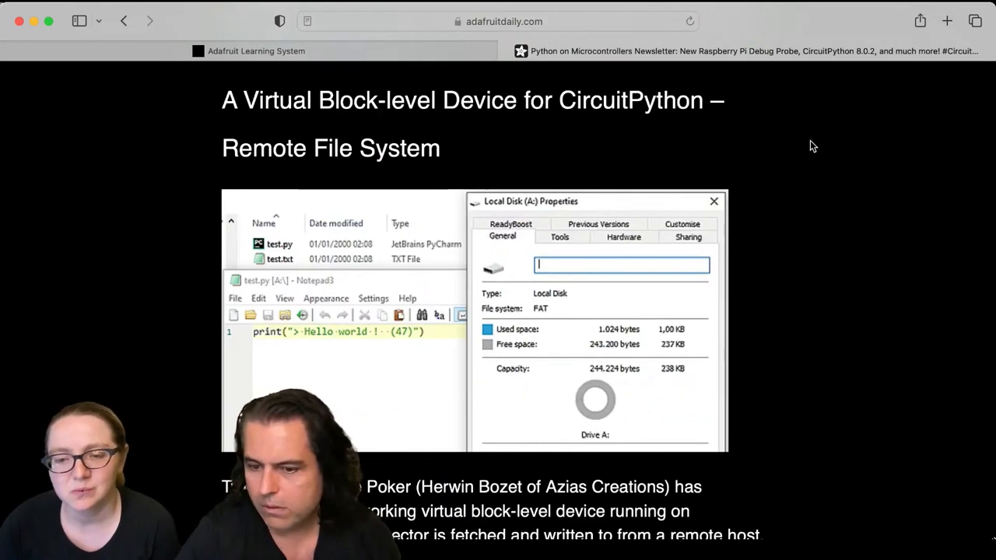
scroll("down", 3)
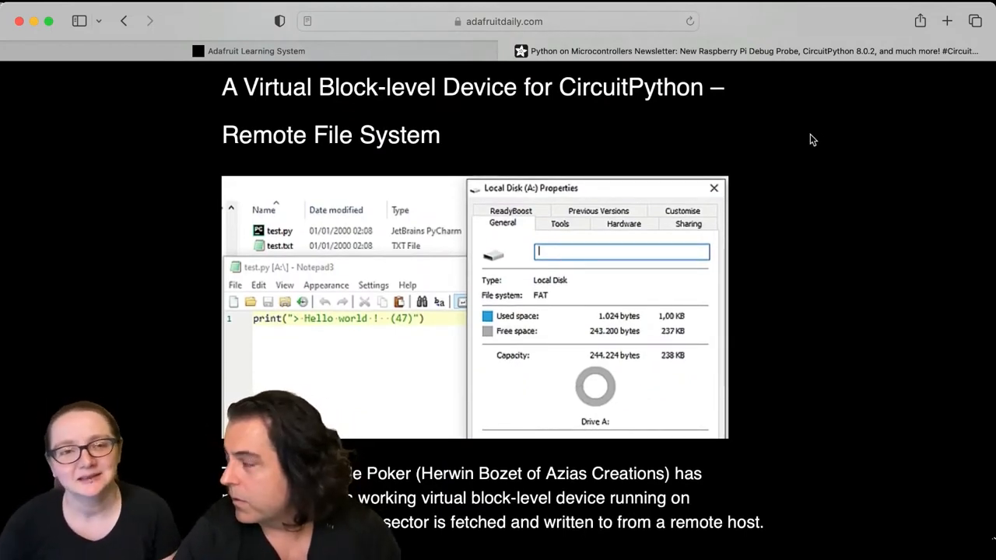
mouse_move(750, 137)
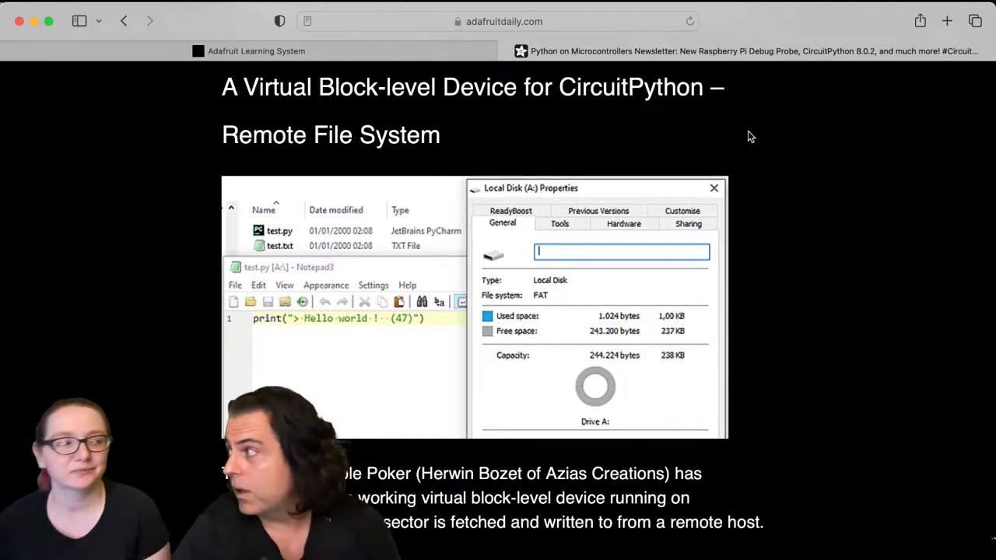
mouse_move(697, 175)
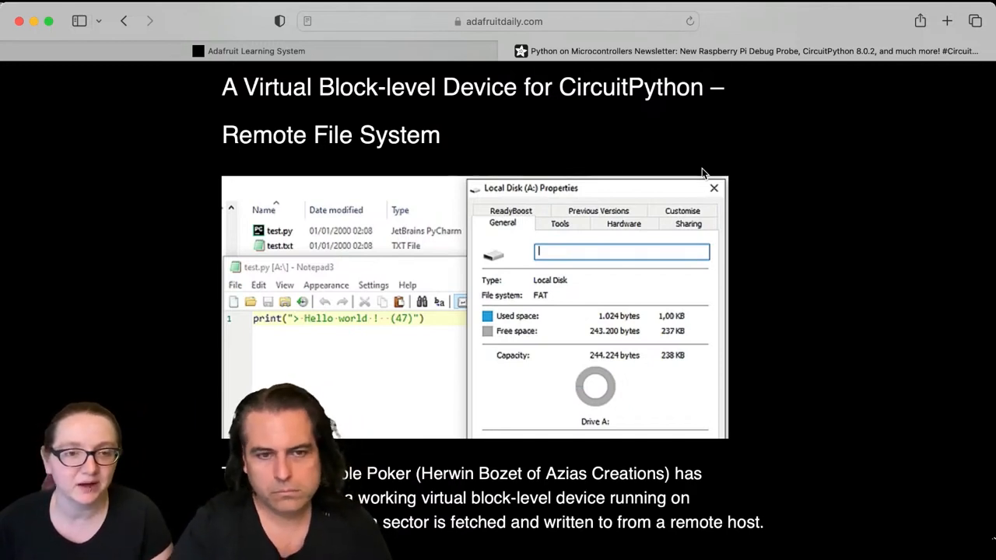
mouse_move(847, 230)
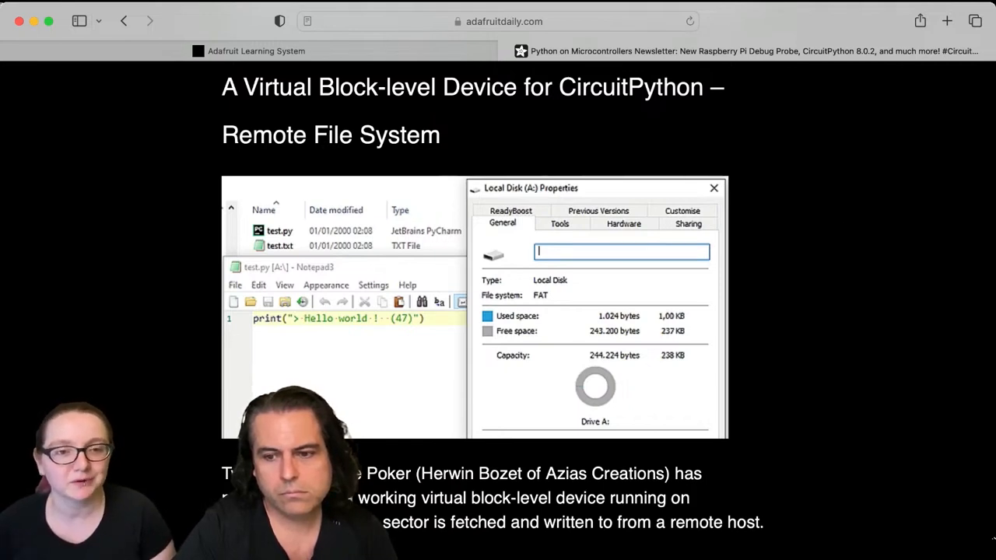
mouse_move(848, 230)
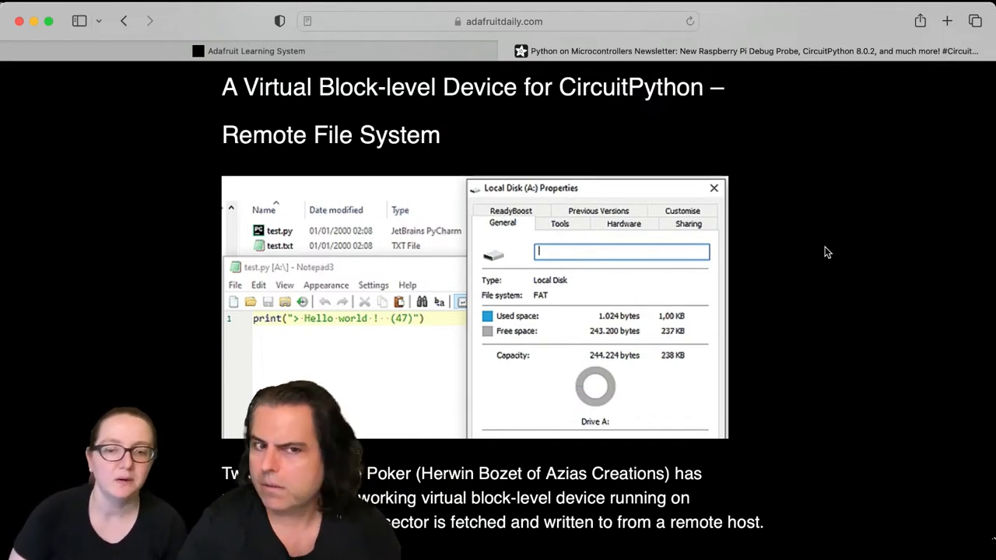
mouse_move(915, 276)
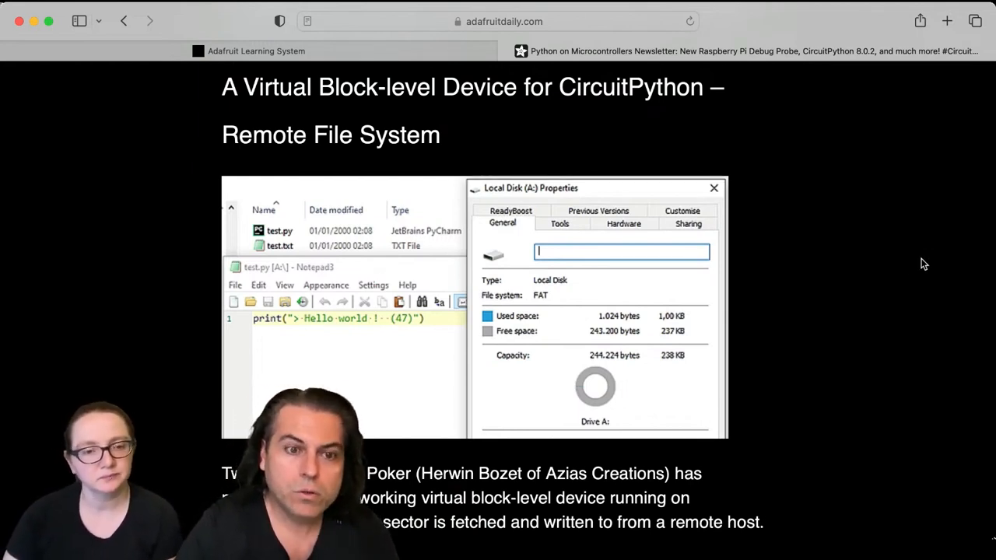
mouse_move(946, 228)
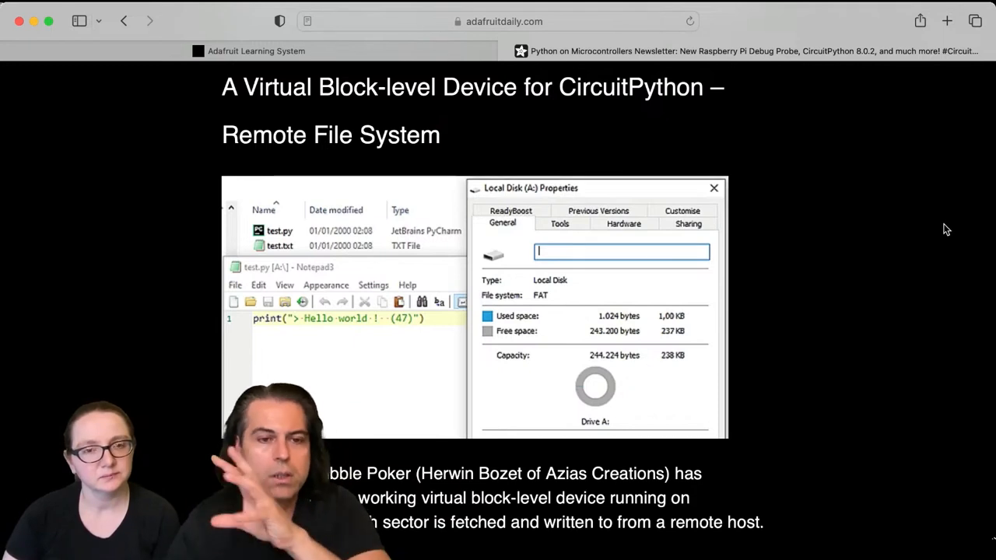
mouse_move(955, 233)
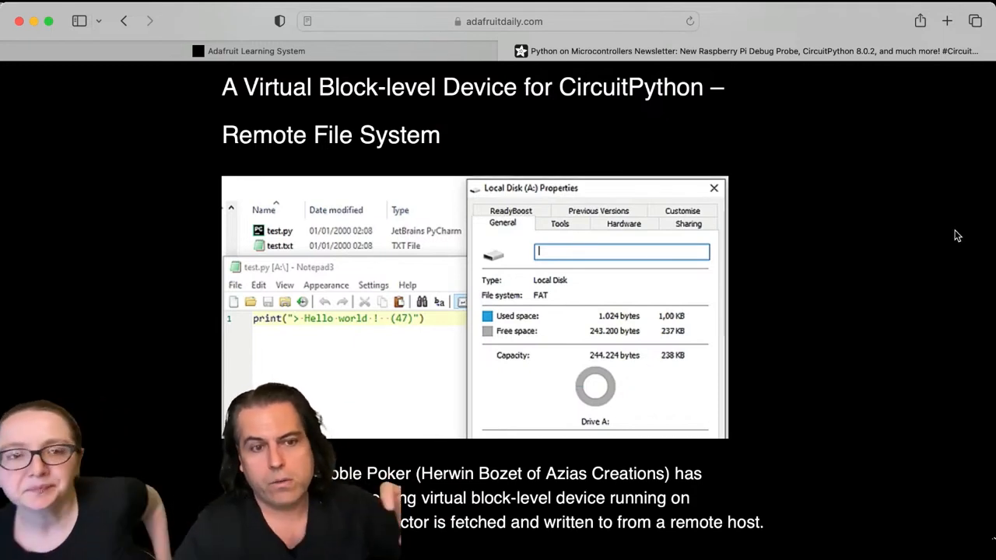
mouse_move(980, 192)
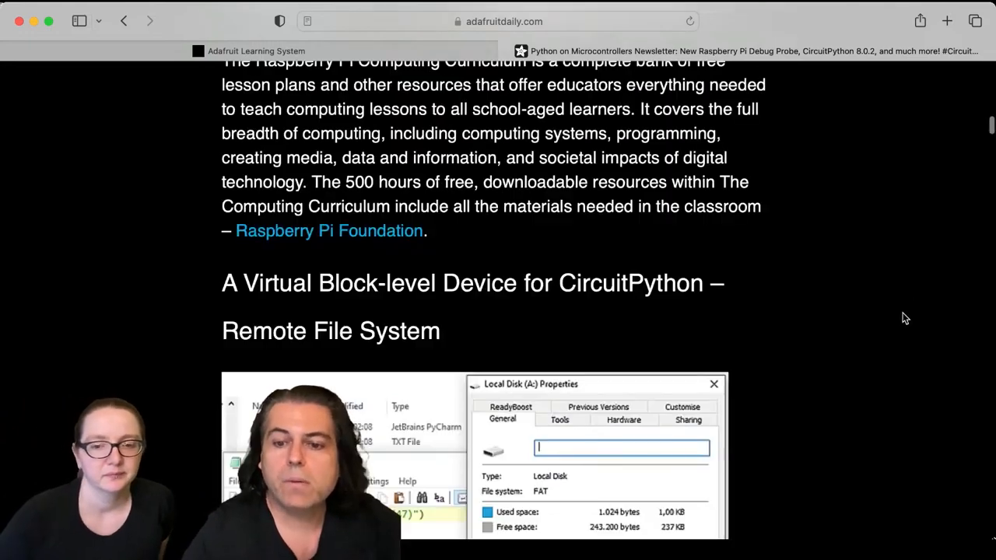
scroll("down", 3)
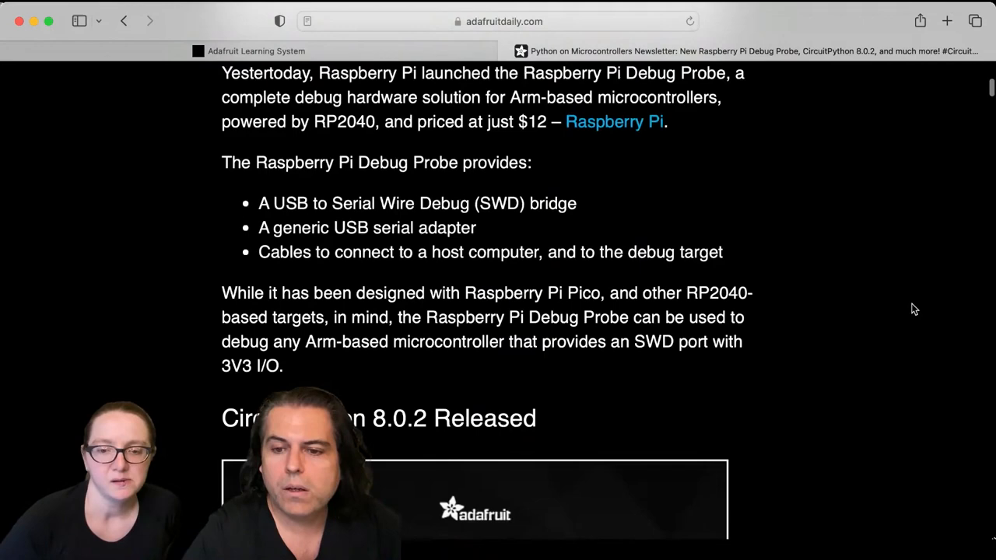
scroll("up", 3)
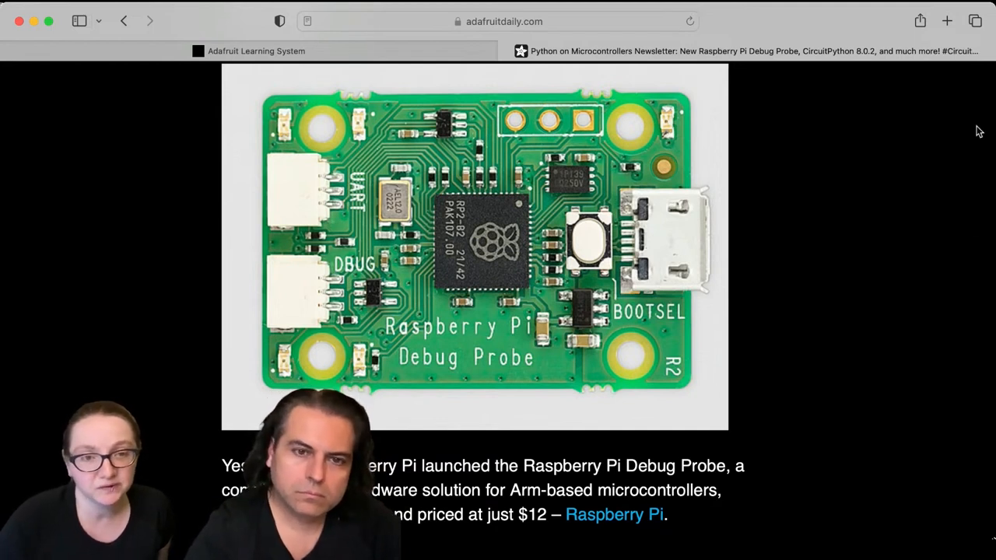
mouse_move(906, 127)
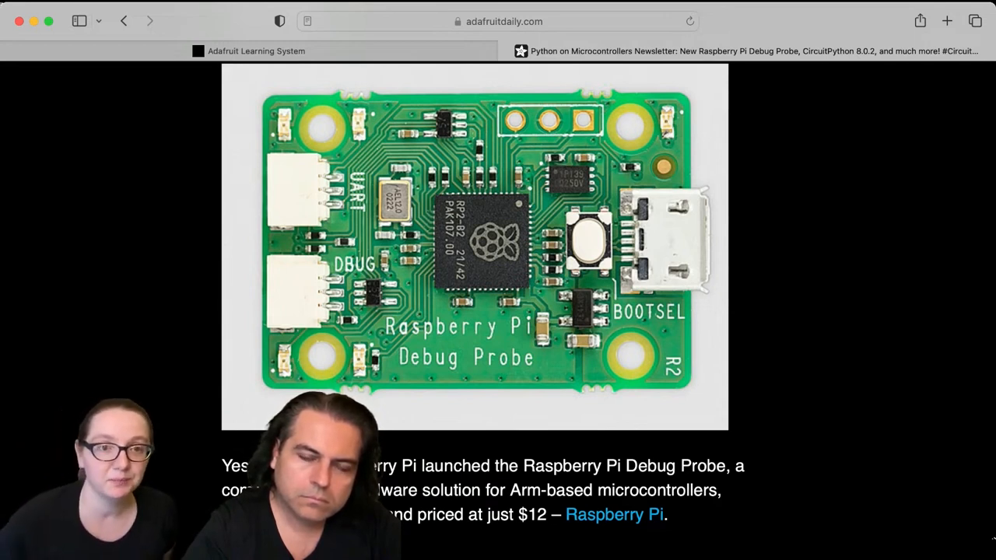
mouse_move(855, 225)
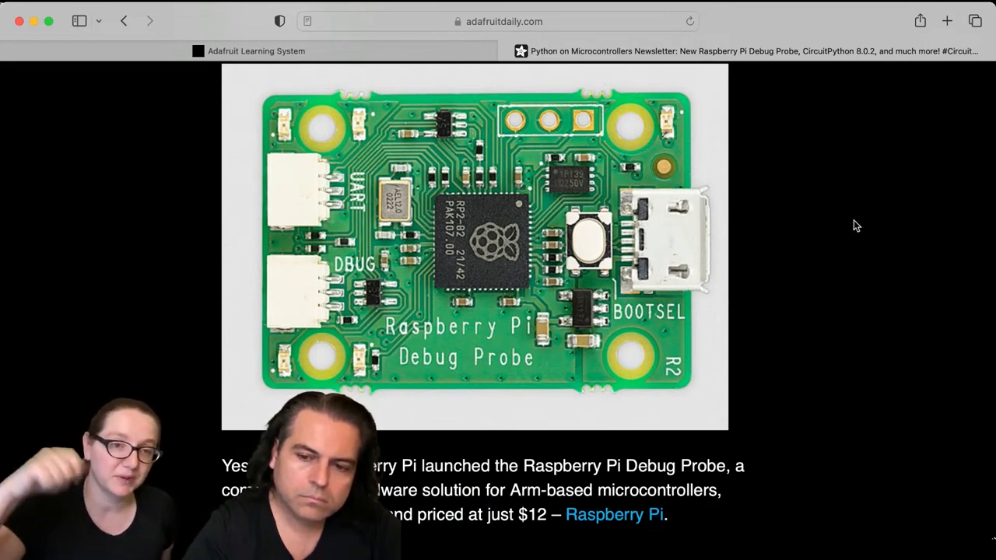